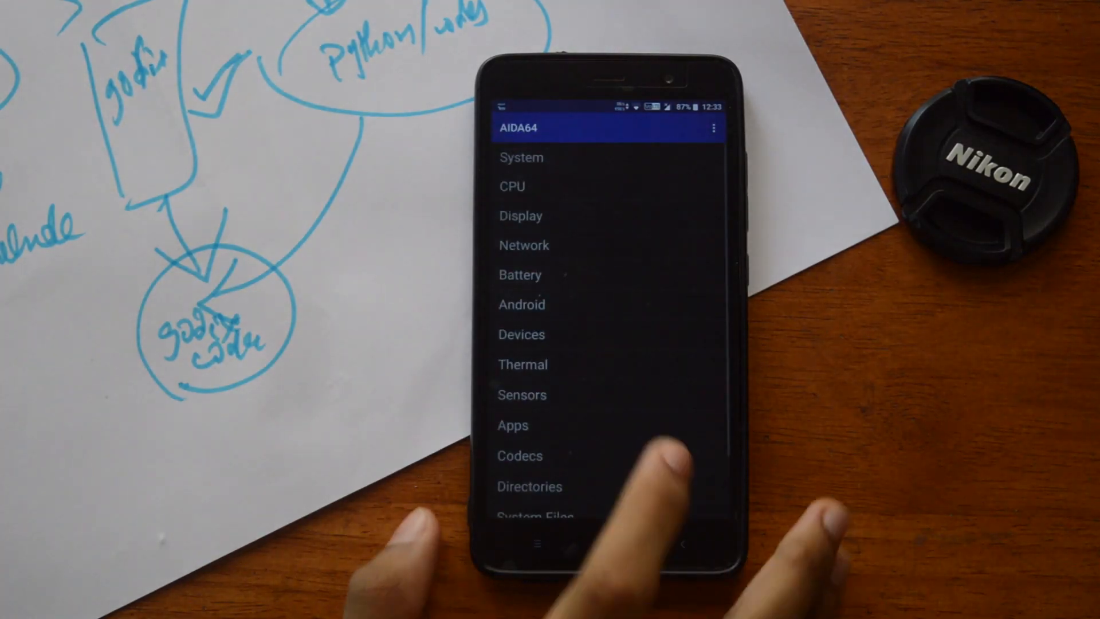
Show the Devices page scrolled to the Fingerprint Scanner manufacturer and model entry.
click(522, 335)
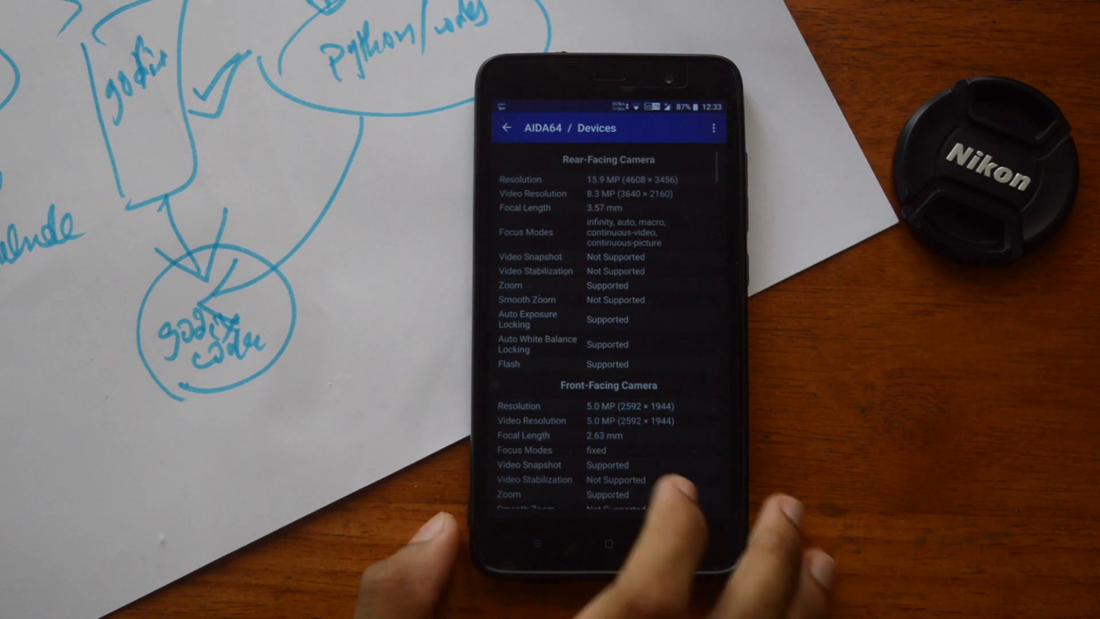
scroll(up, 3)
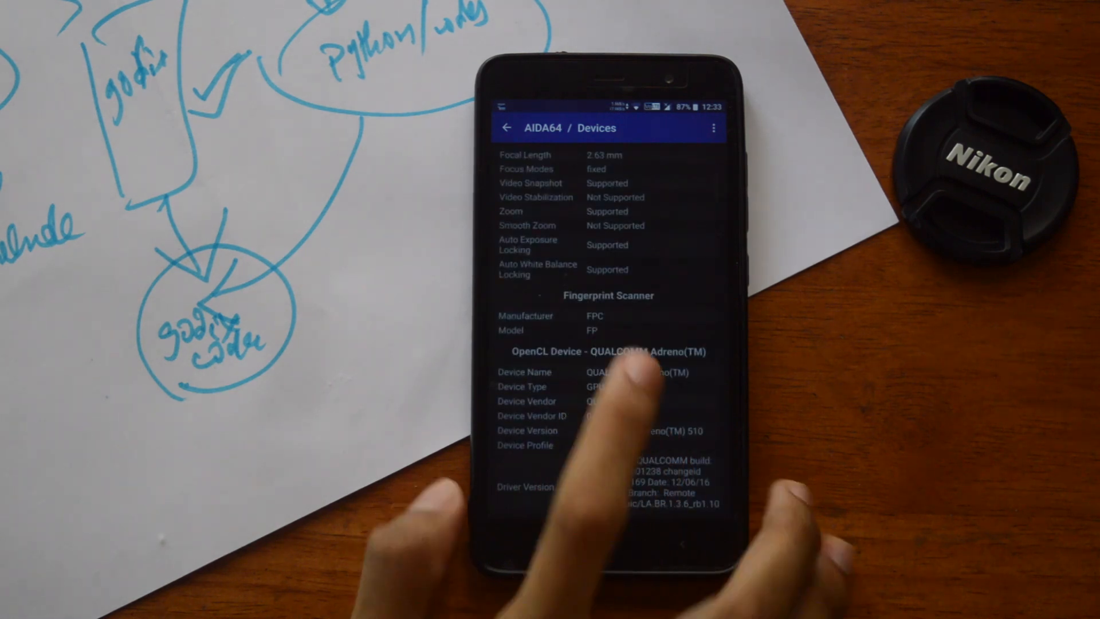